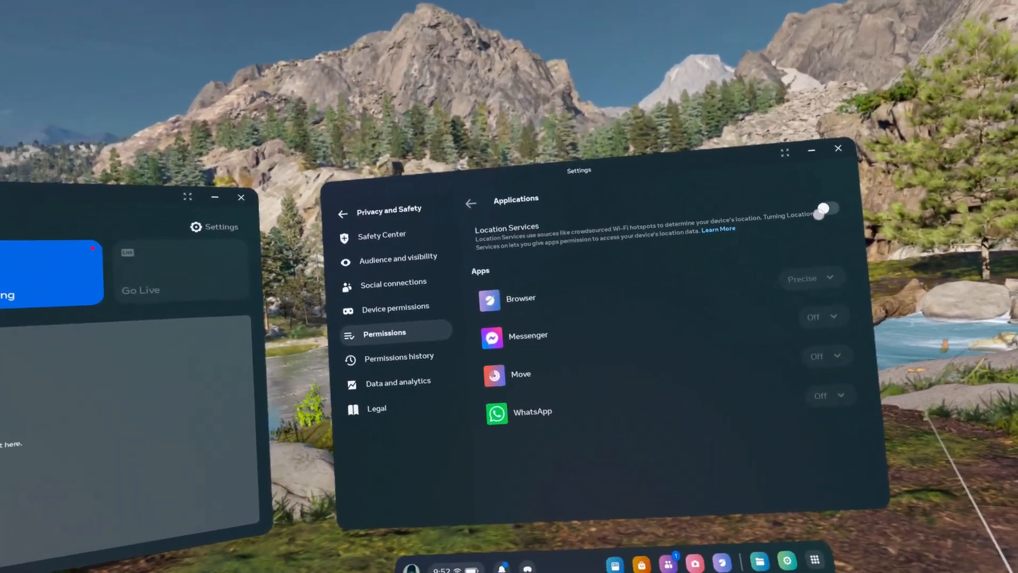
# - Switch on the Location Services toggle under Privacy and Safety > Permissions > Applications
pyautogui.click(825, 209)
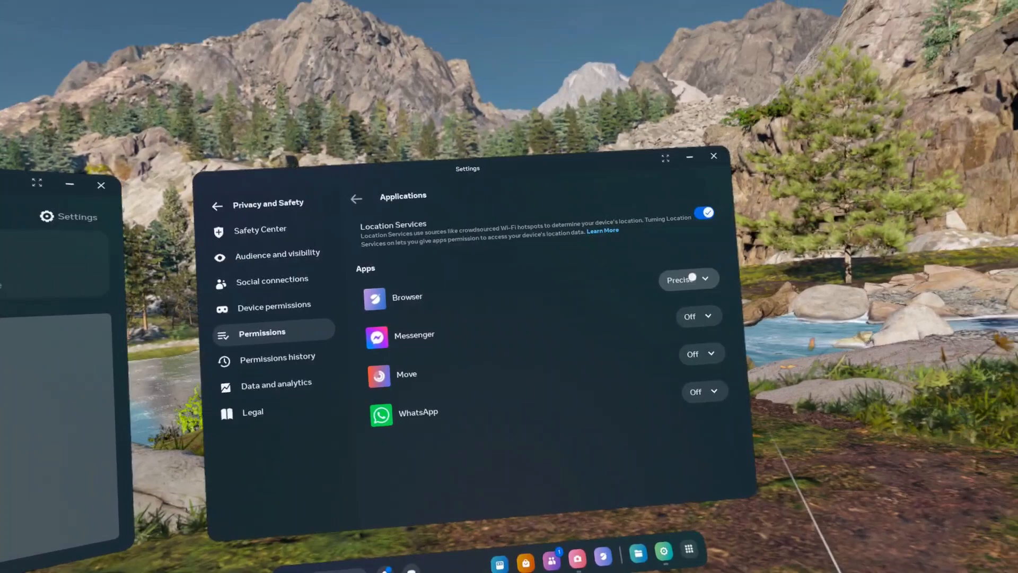
# - Change Browser's location access from Precise to Approximate, leaving other apps off
pyautogui.click(688, 279)
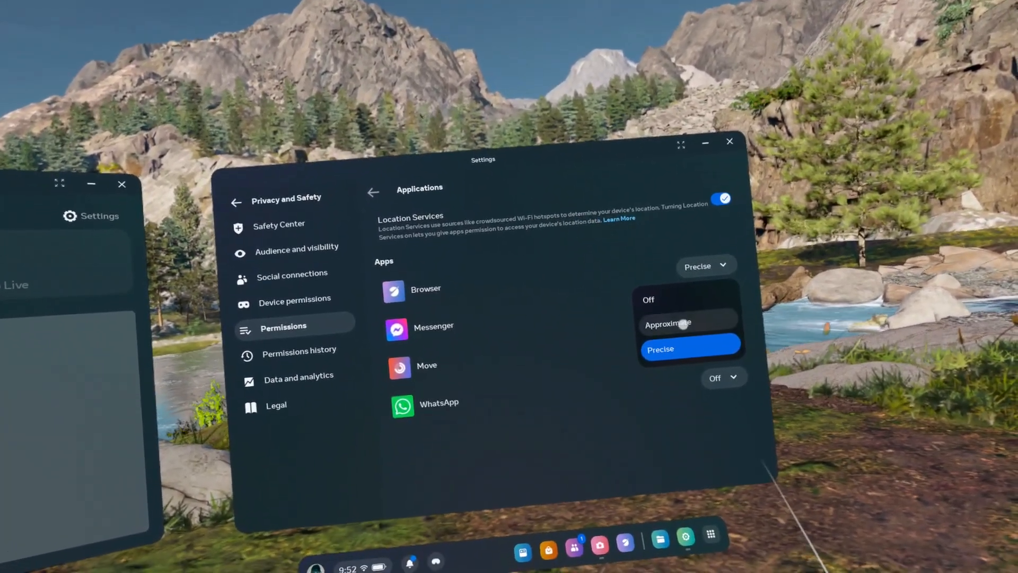
pyautogui.click(667, 322)
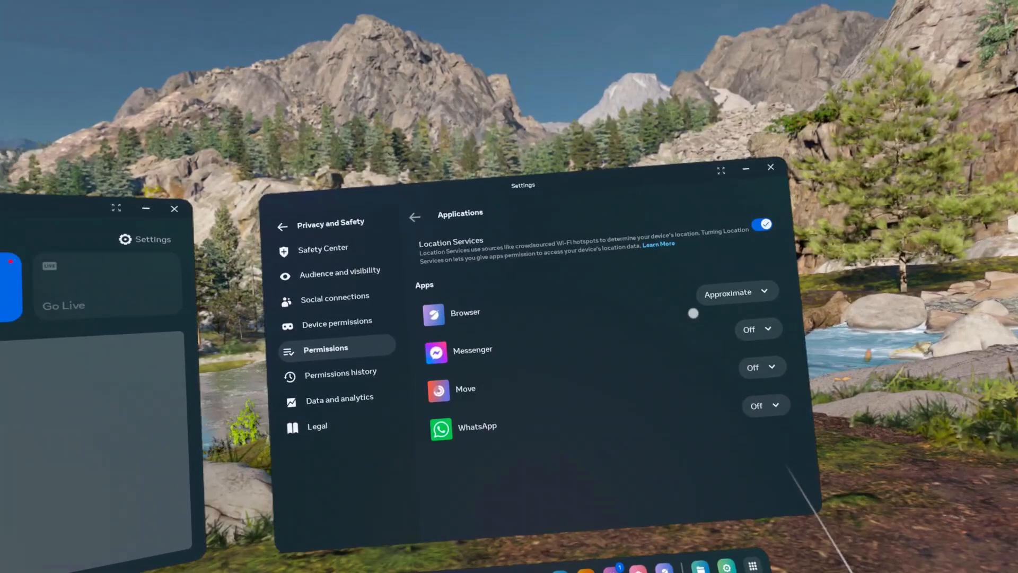